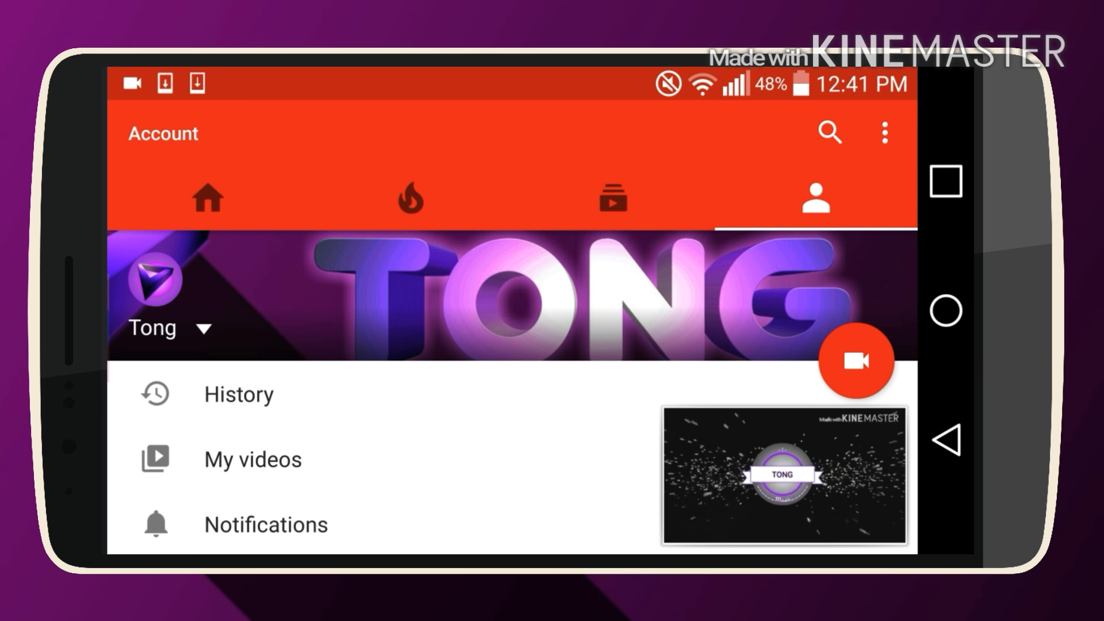
Expand the minimized Tong - PlanetStep video into the full player view
{"action": "left_click", "coordinate": [784, 481]}
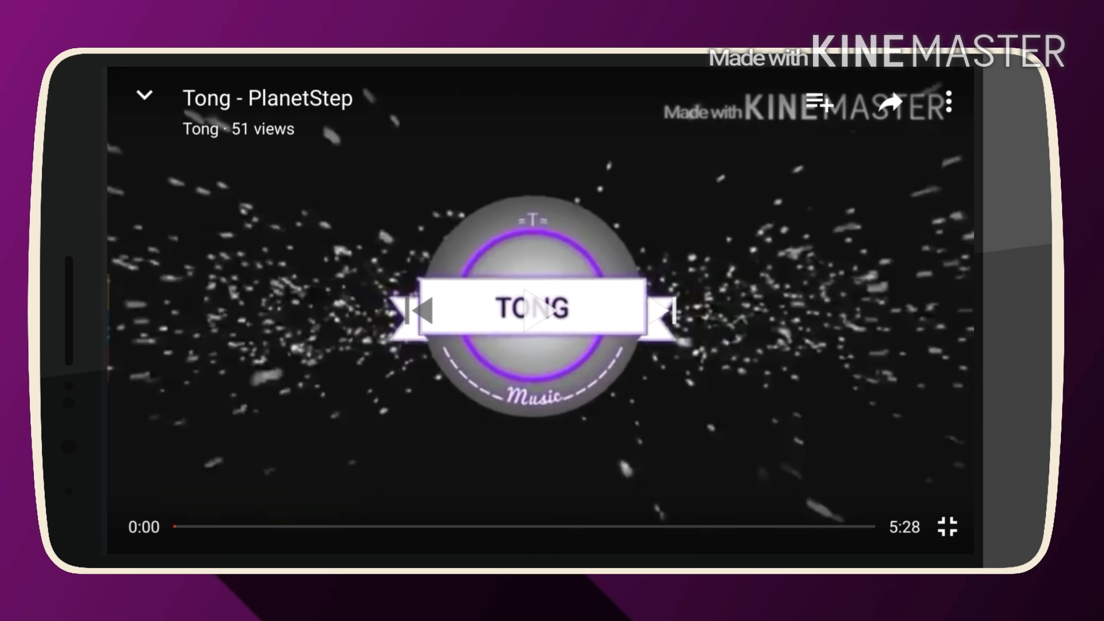
{"action": "left_click", "coordinate": [891, 103]}
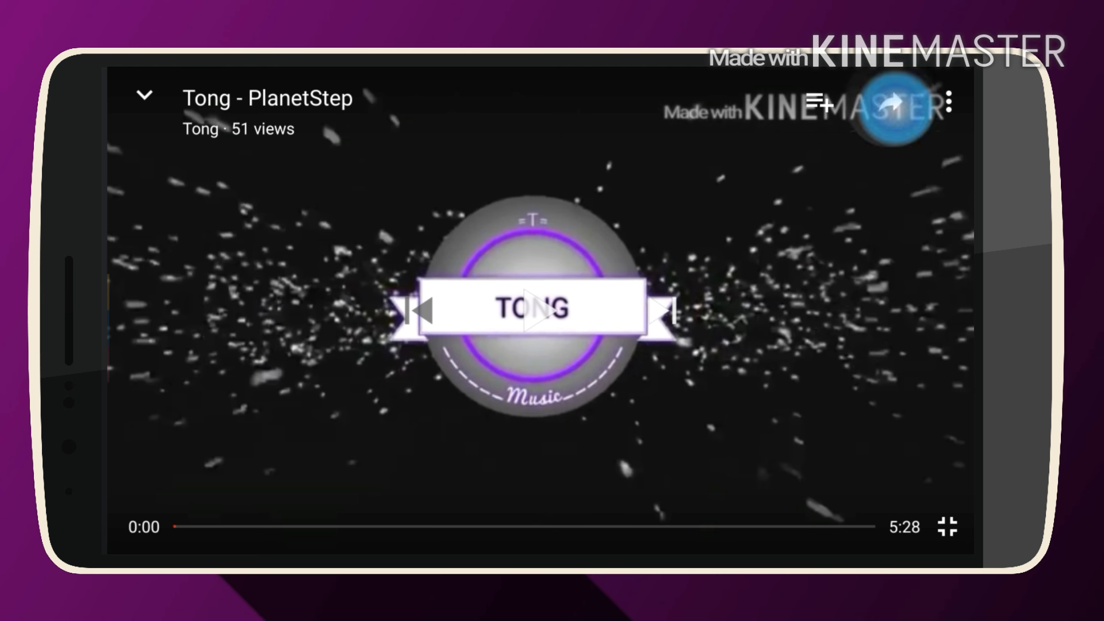
{"action": "left_click", "coordinate": [890, 101]}
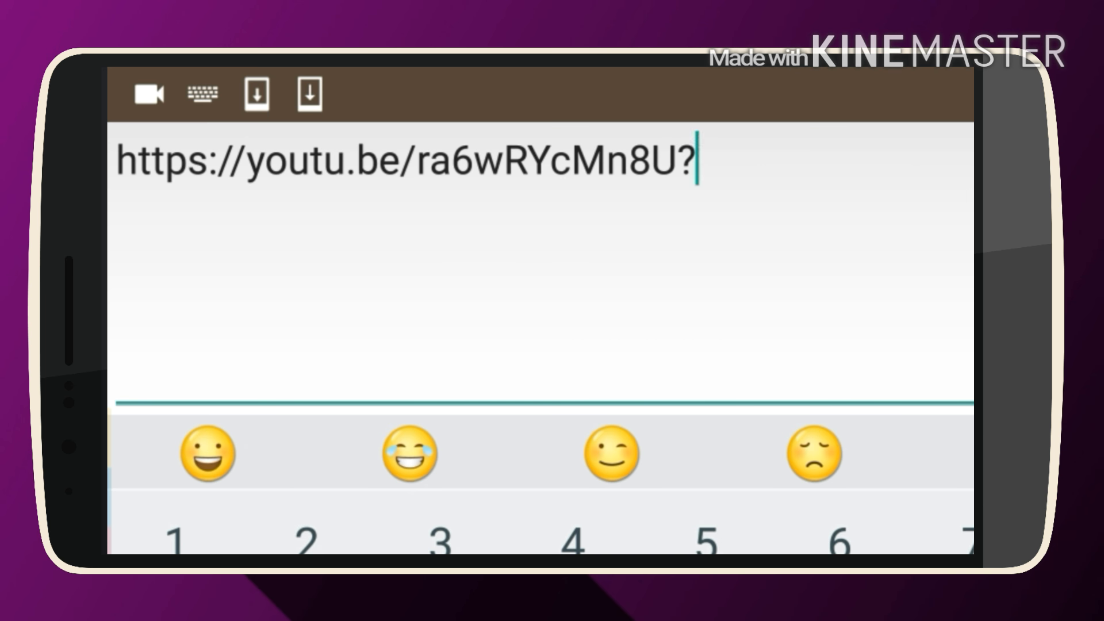
{"action": "left_click", "coordinate": [200, 94]}
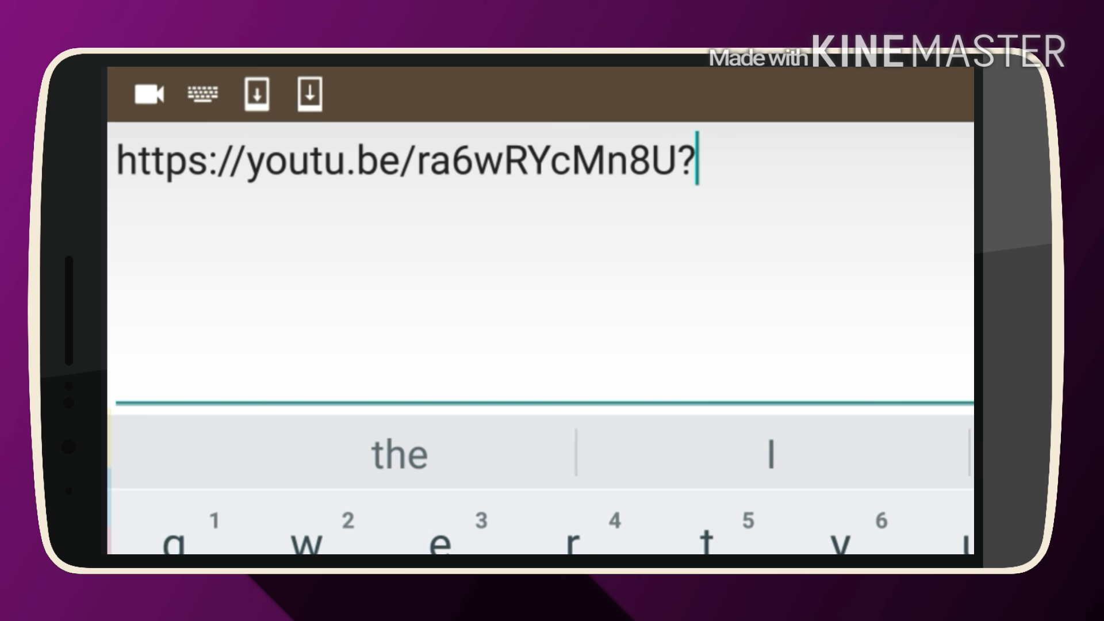
{"action": "type", "text": "t="}
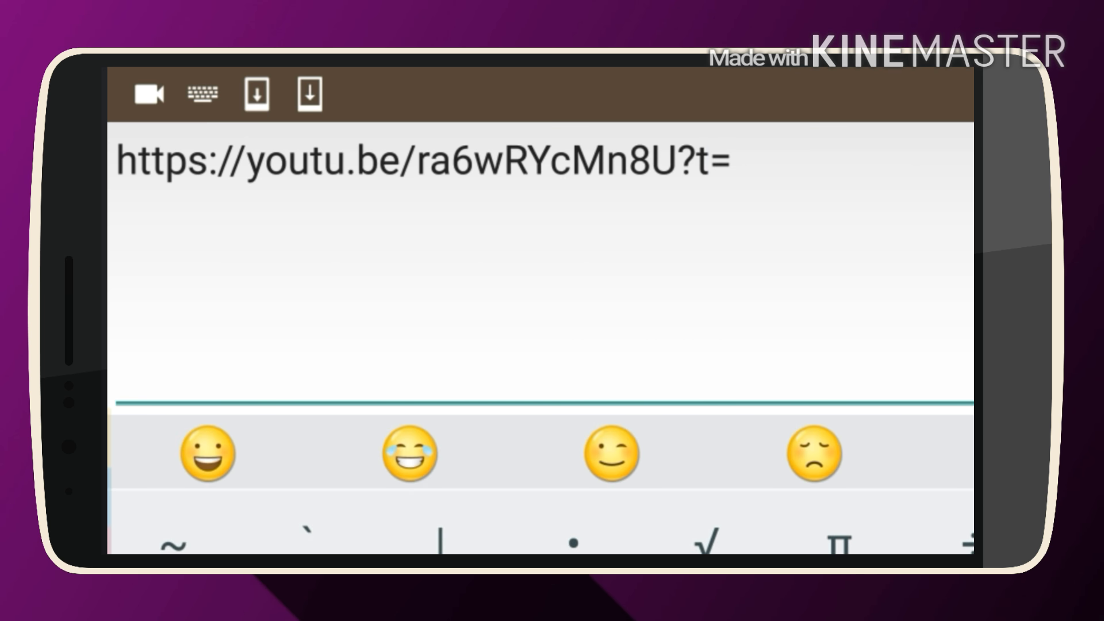
{"action": "left_click", "coordinate": [202, 95]}
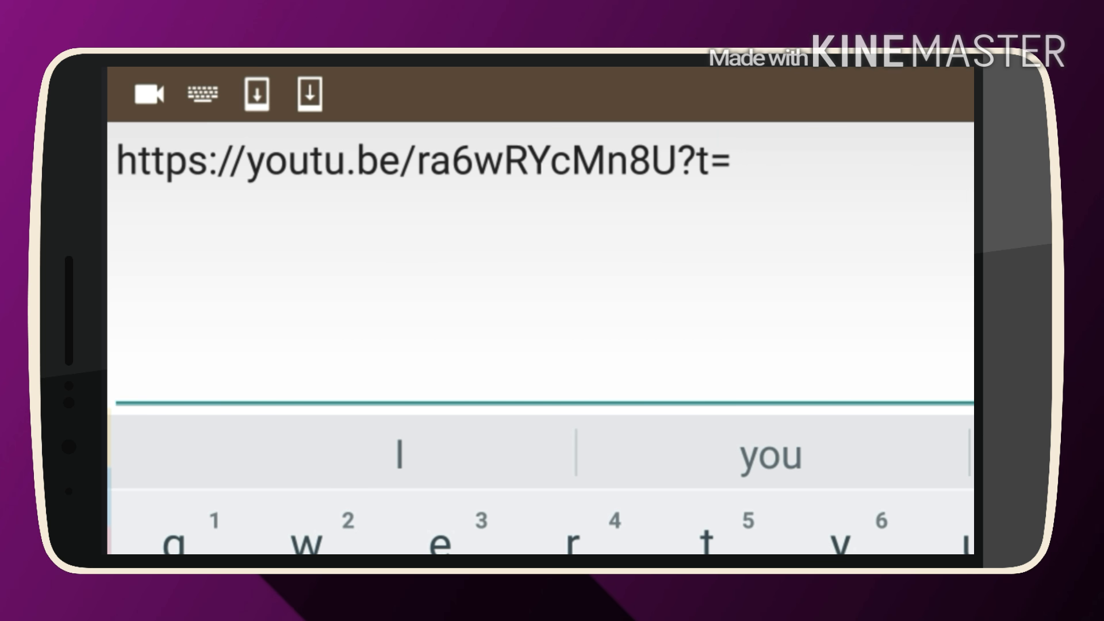
{"action": "type", "text": "1"}
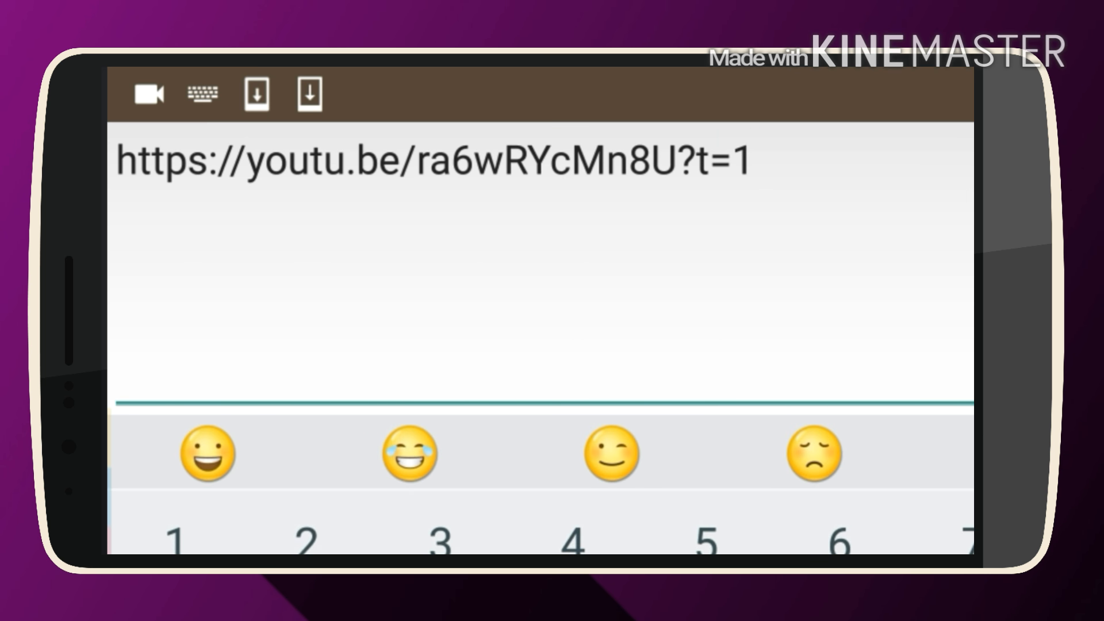
{"action": "type", "text": "m8"}
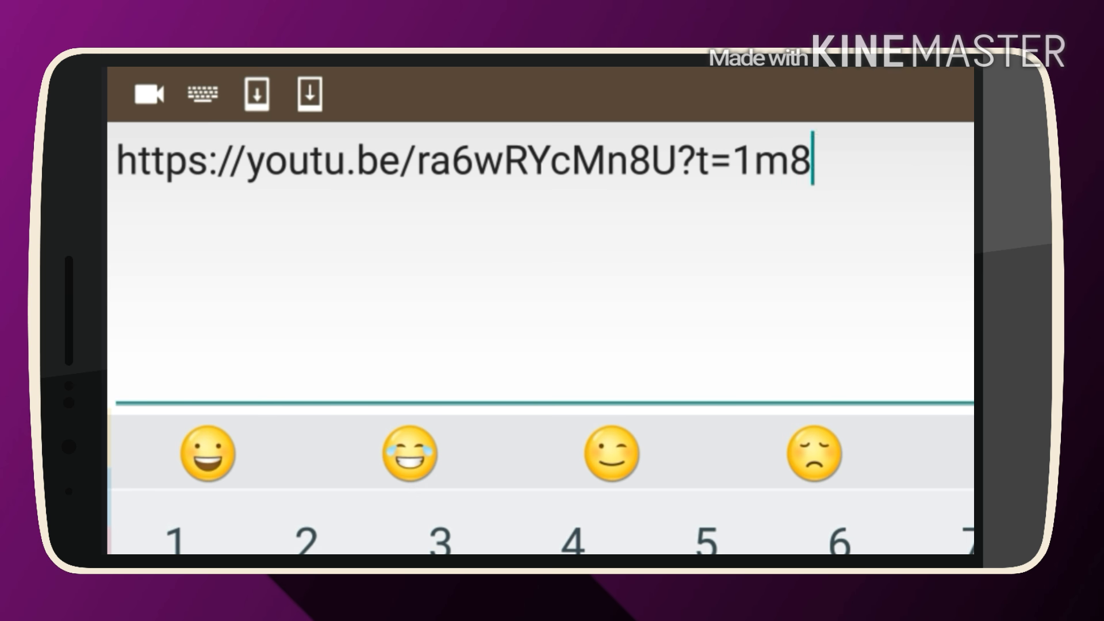
{"action": "type", "text": "s"}
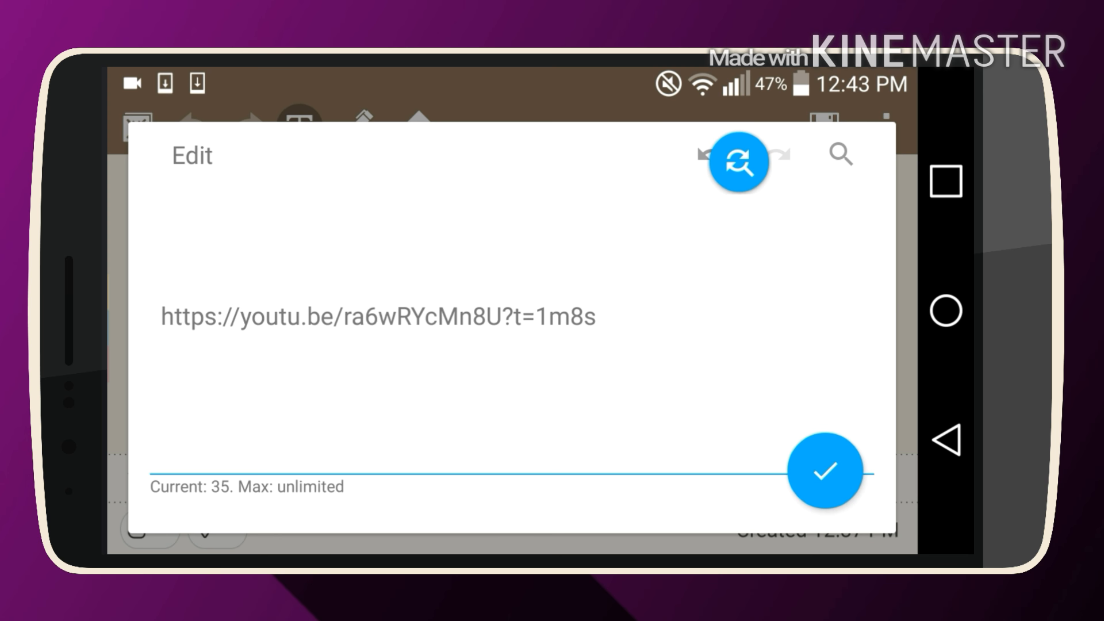
Save the timestamped link into the QuickMemo note and bring up its link actions
{"action": "left_click", "coordinate": [823, 477]}
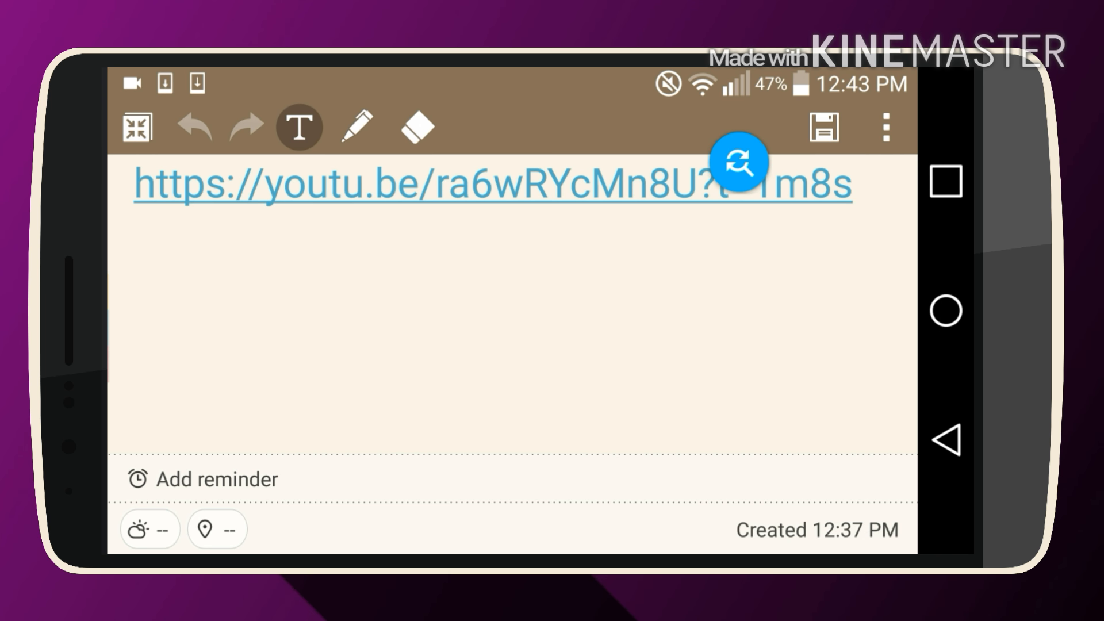
{"action": "left_click", "coordinate": [515, 189]}
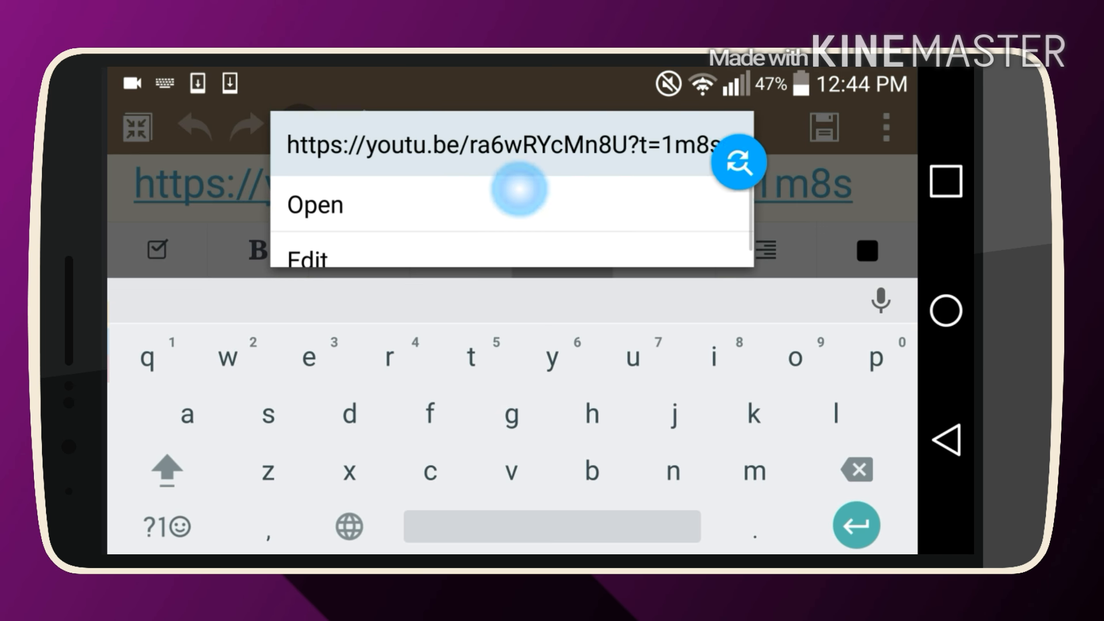
Open the timestamped link so Tong - PlanetStep plays from 1:08 with controls shown
{"action": "left_click", "coordinate": [314, 205]}
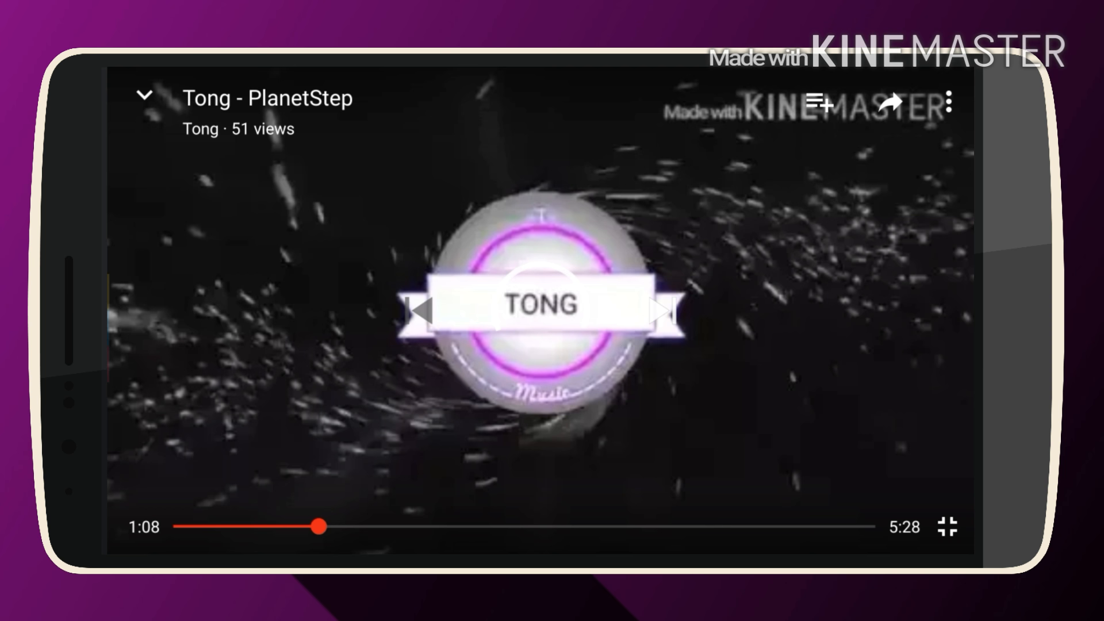
{"action": "left_click", "coordinate": [538, 309]}
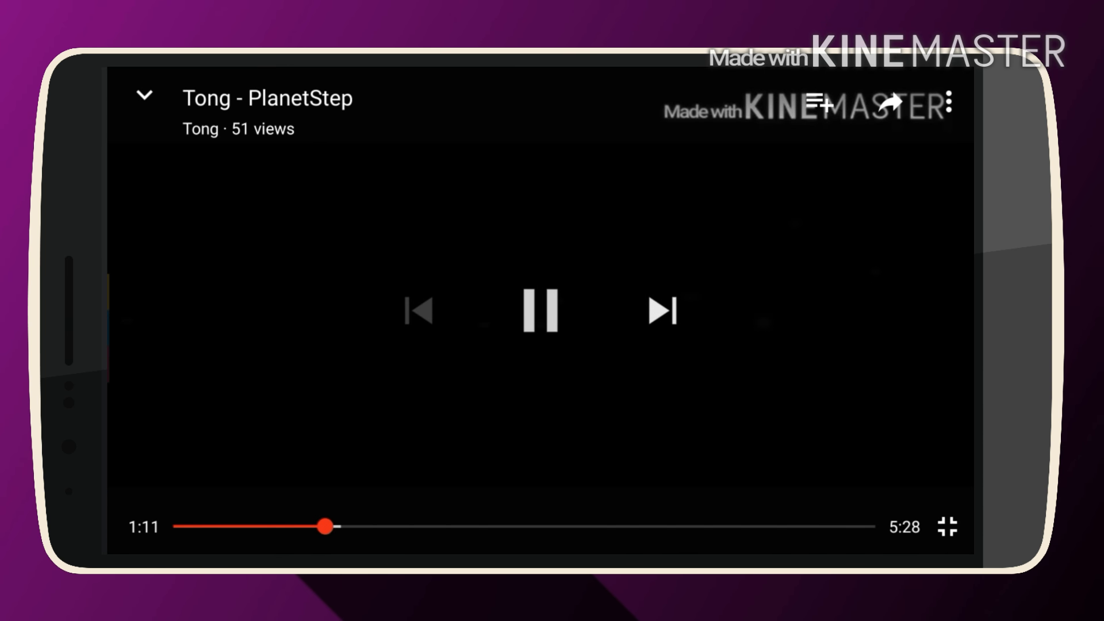